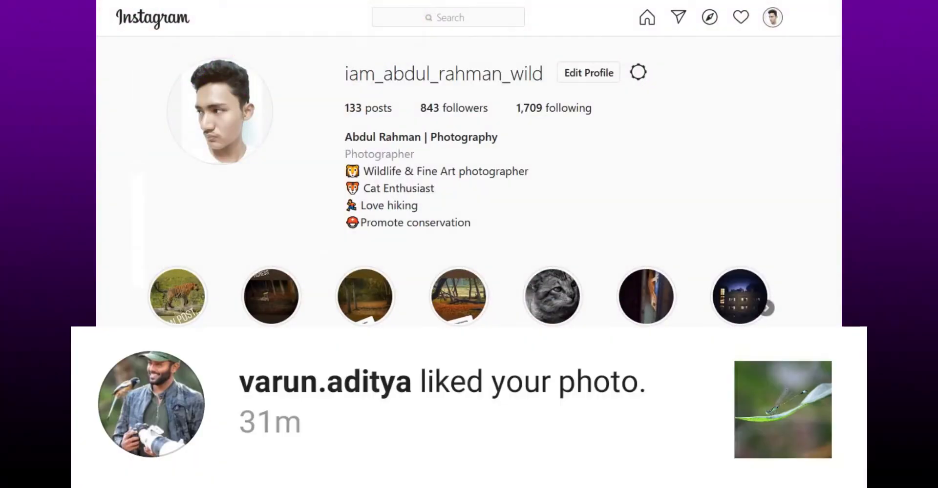
Scroll down the Instagram profile past the bio to the wildlife posts grid
{"action": "scroll", "scroll_direction": "down", "scroll_amount": 3}
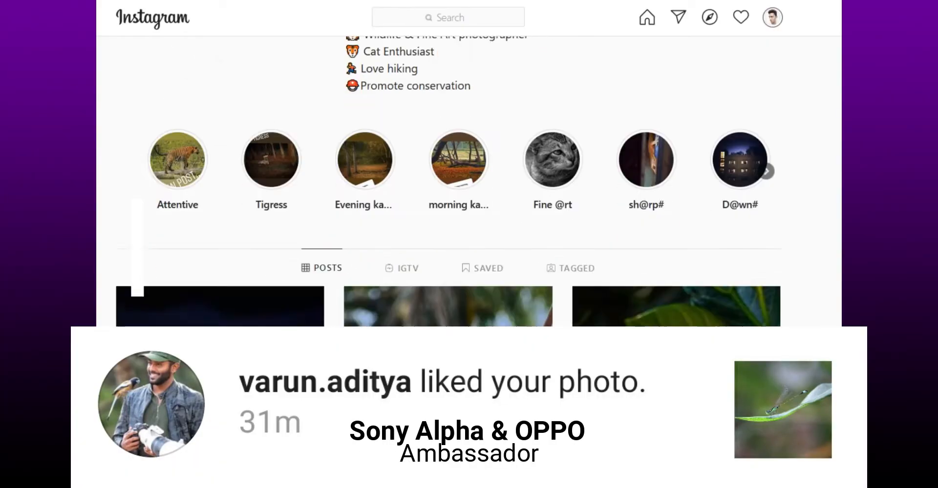
{"action": "scroll", "scroll_direction": "down", "scroll_amount": 3}
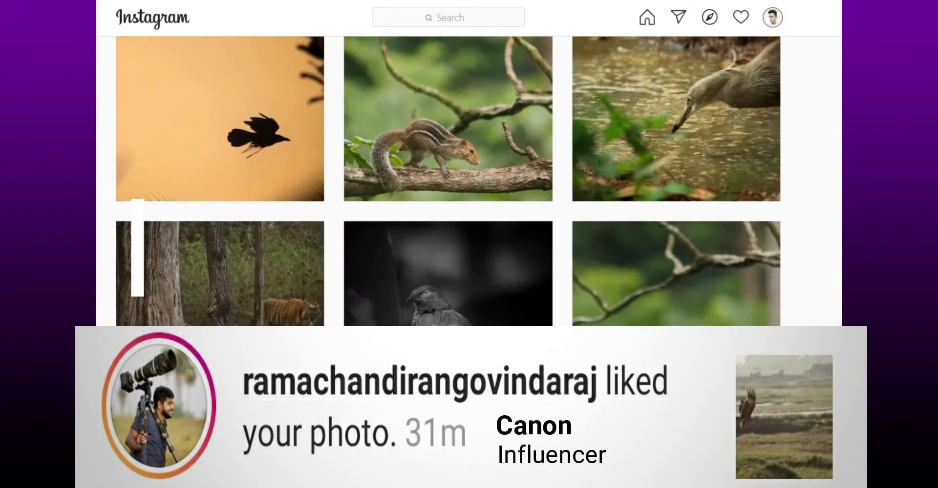
{"action": "scroll", "scroll_direction": "down", "scroll_amount": 3}
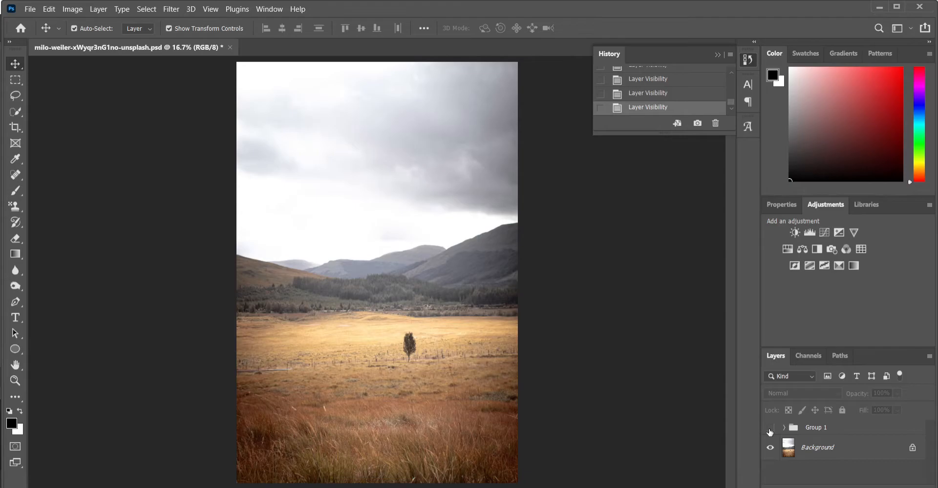
Switch to the original lone-tree landscape JPG with only a Background layer
{"action": "left_click", "coordinate": [771, 429]}
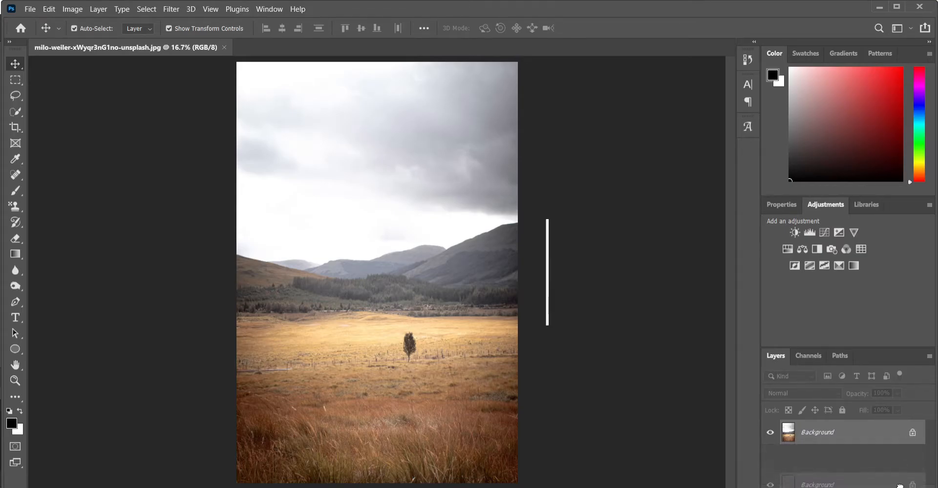
Duplicate the Background layer with Ctrl+J and rename the copy 'landscape'
{"action": "key", "text": "ctrl+j"}
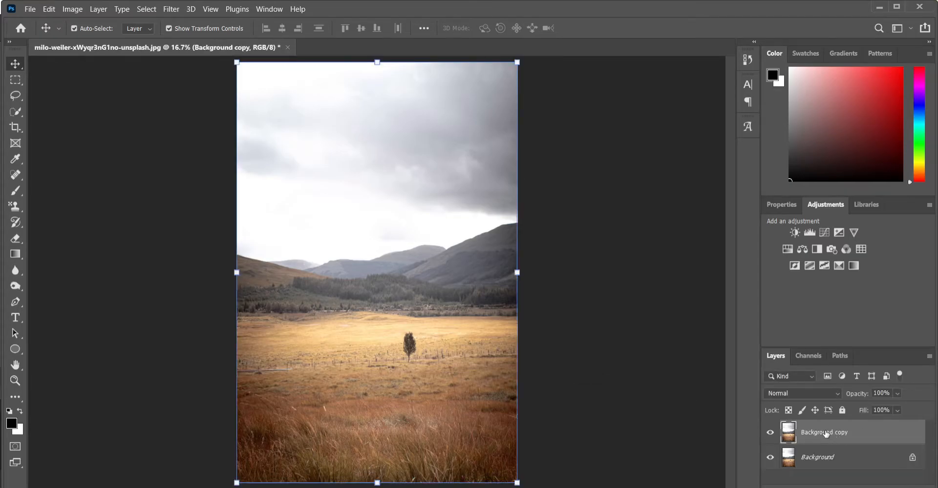
{"action": "double_click", "coordinate": [824, 432]}
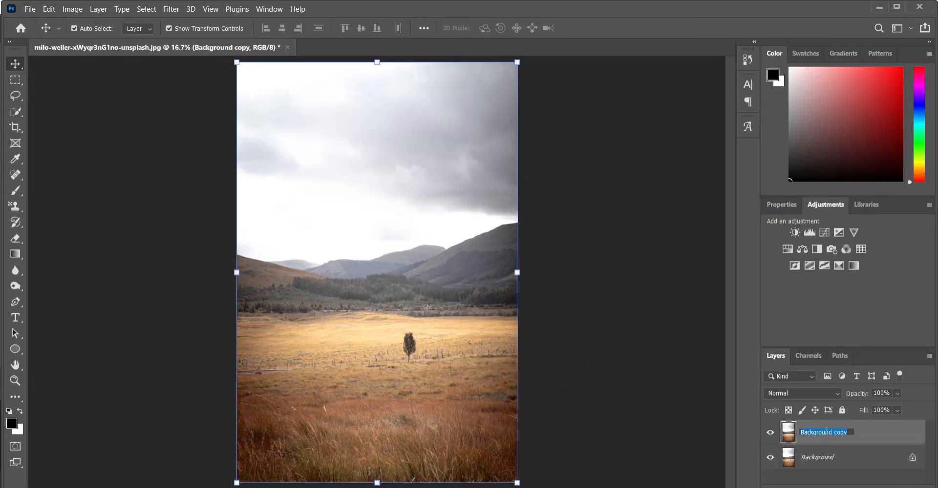
{"action": "type", "text": "landscape"}
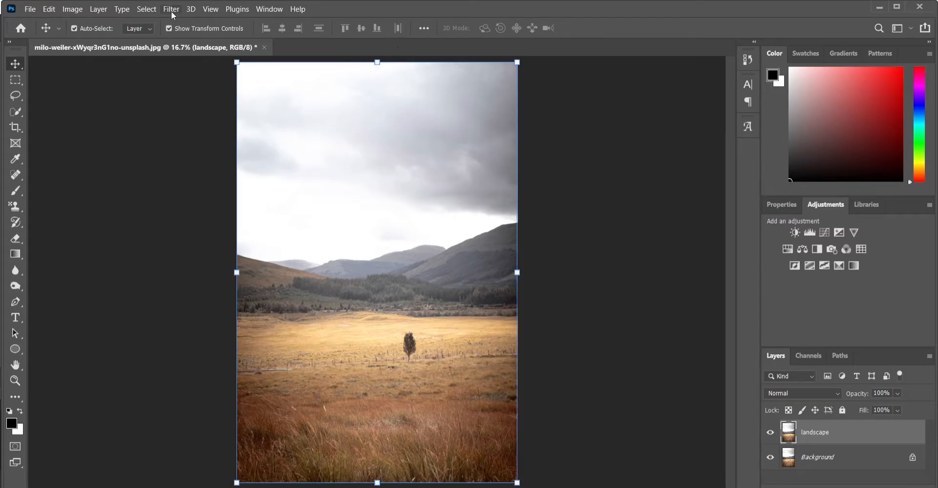
Launch Filter > Camera Raw Filter on the landscape layer
{"action": "left_click", "coordinate": [171, 9]}
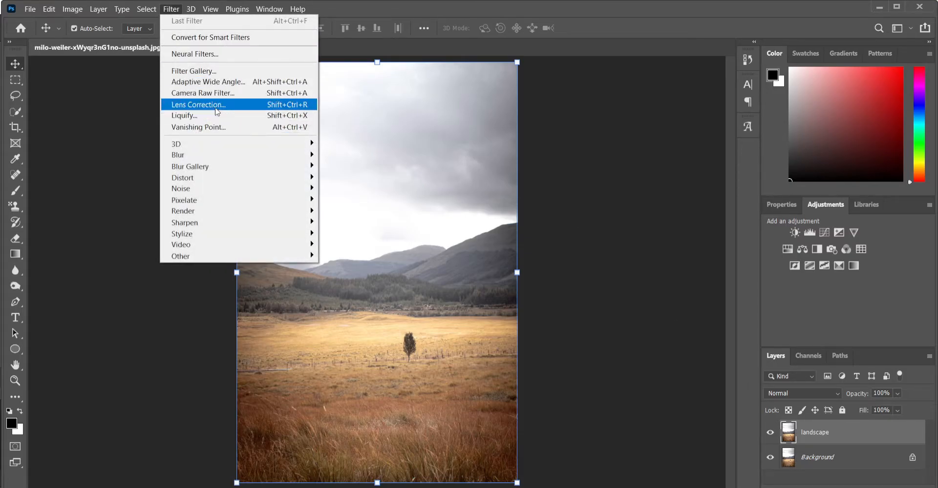
{"action": "mouse_move", "coordinate": [203, 93]}
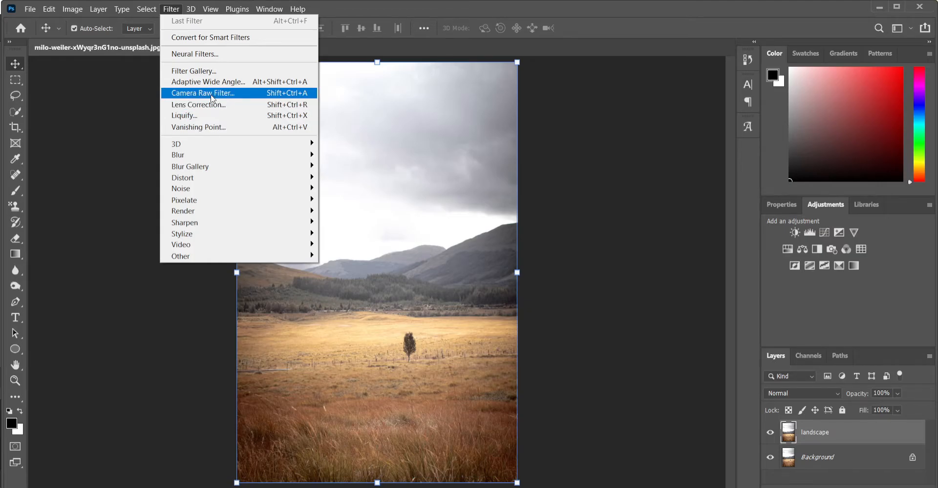
{"action": "left_click", "coordinate": [202, 93]}
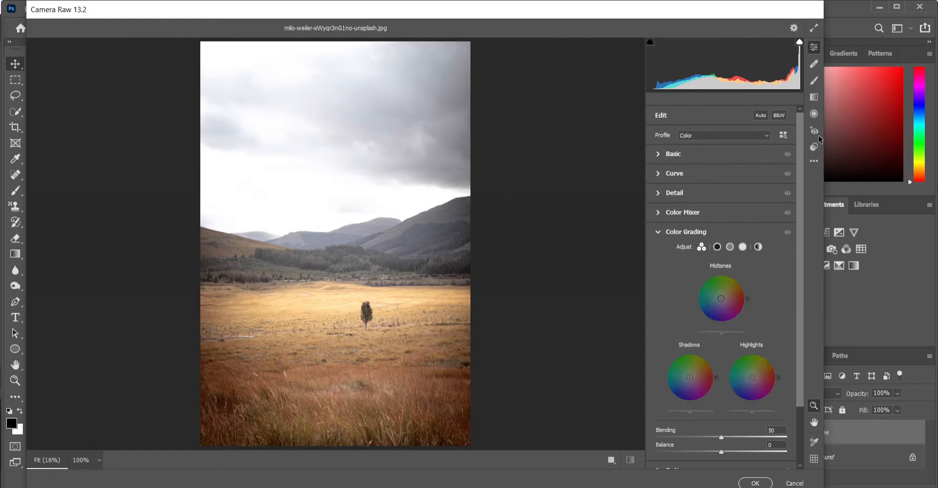
{"action": "mouse_move", "coordinate": [814, 97]}
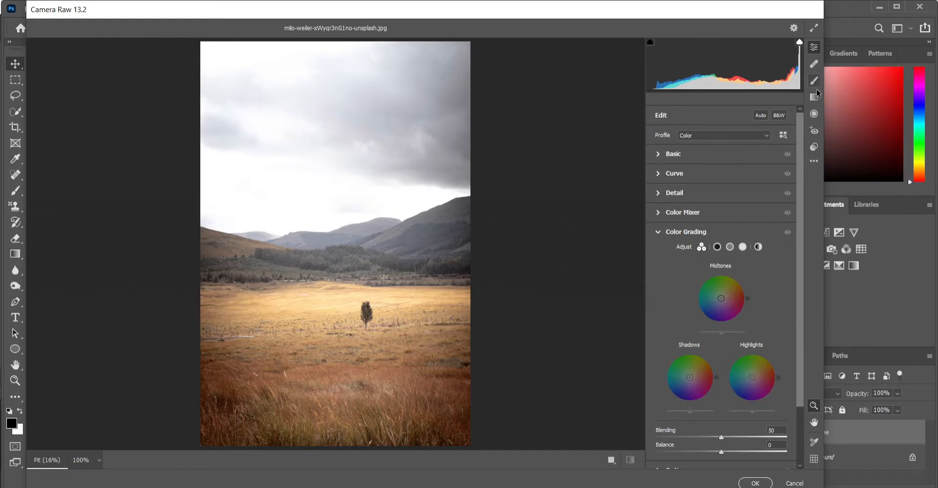
Set up a Graduated Filter with Temperature -13 and Exposure -0.50
{"action": "left_click", "coordinate": [814, 97]}
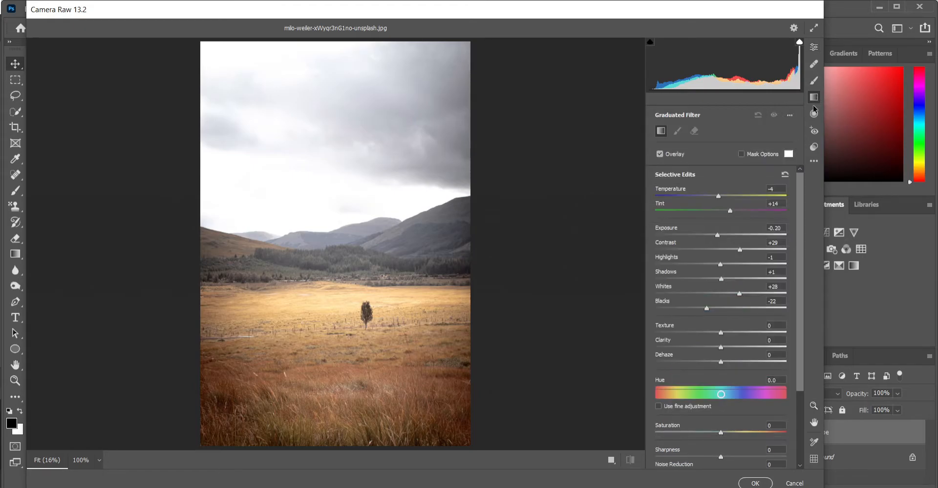
{"action": "mouse_move", "coordinate": [814, 96]}
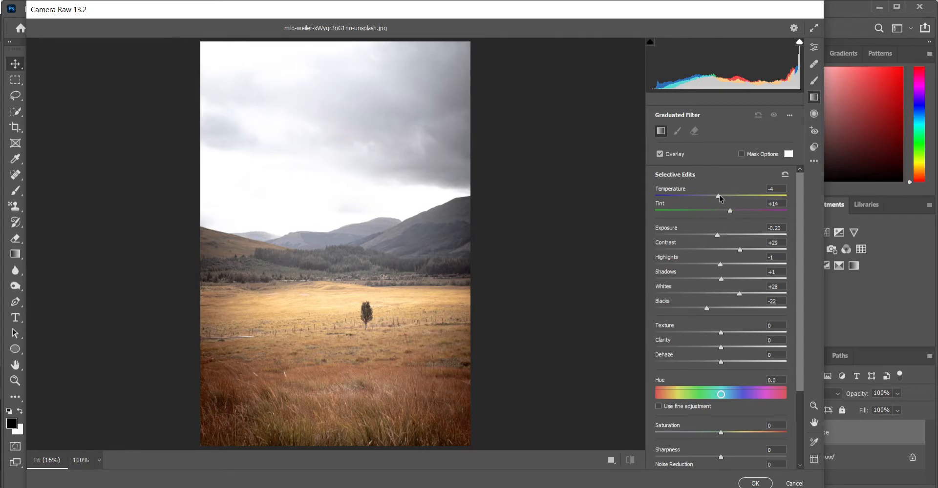
{"action": "left_click_drag", "start_coordinate": [720, 197], "coordinate": [712, 198]}
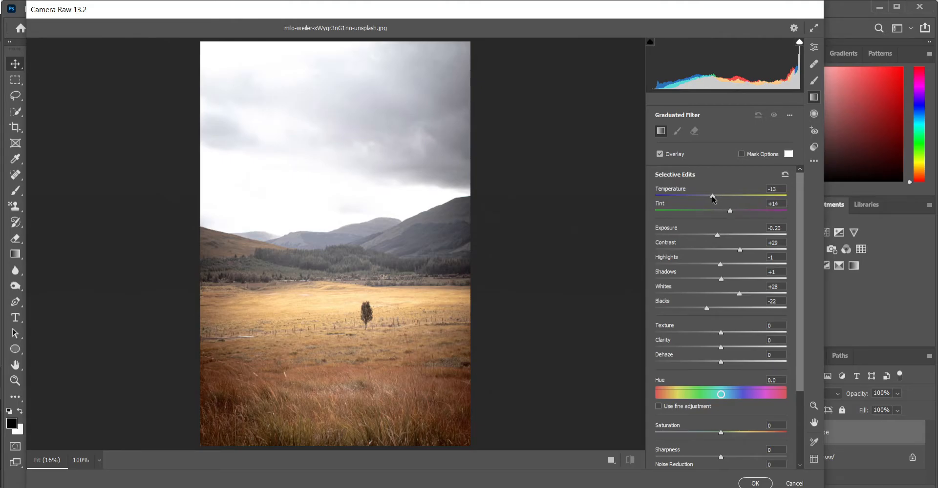
{"action": "mouse_move", "coordinate": [712, 199]}
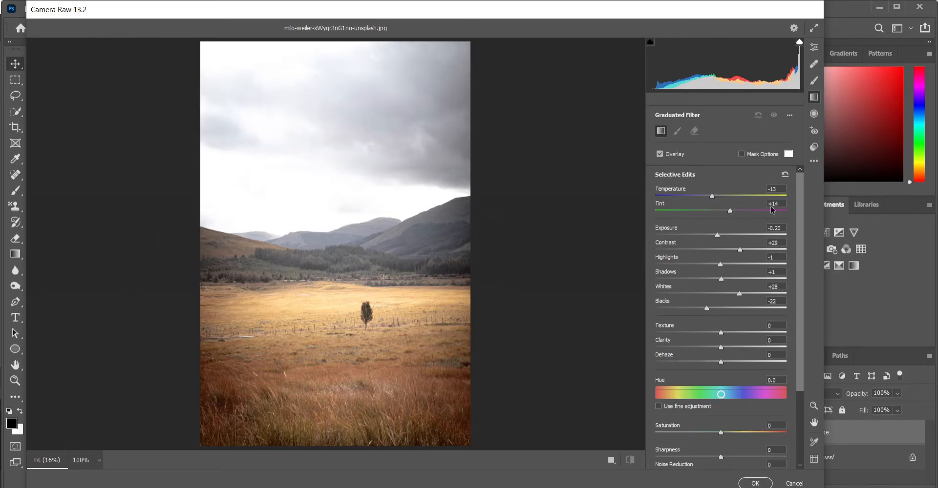
{"action": "mouse_move", "coordinate": [761, 239]}
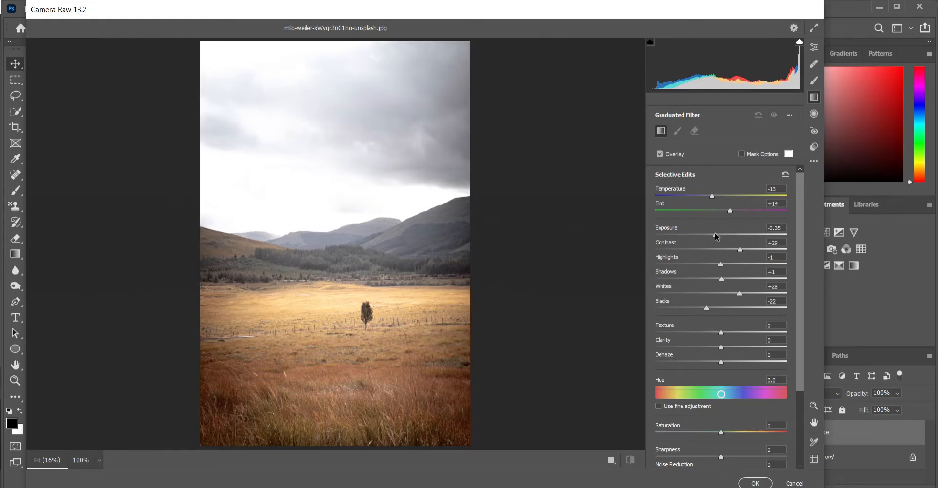
{"action": "left_click_drag", "start_coordinate": [724, 235], "coordinate": [716, 235]}
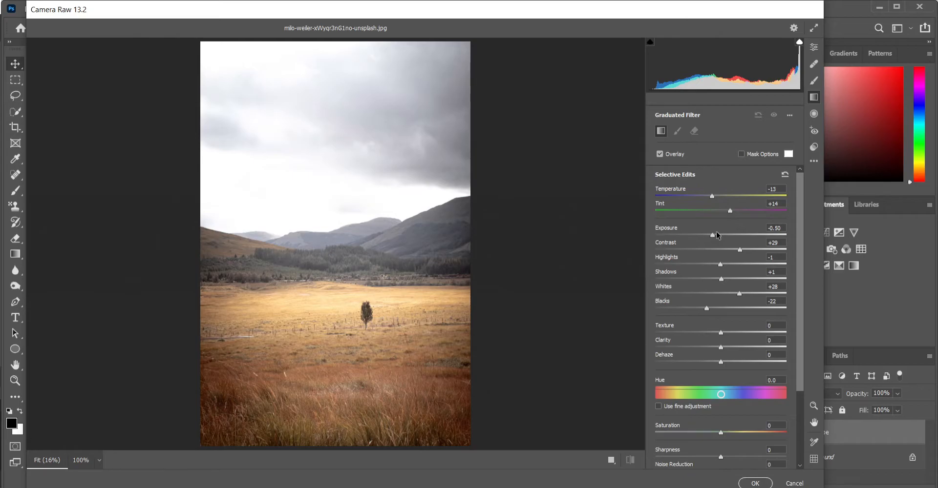
{"action": "mouse_move", "coordinate": [739, 253]}
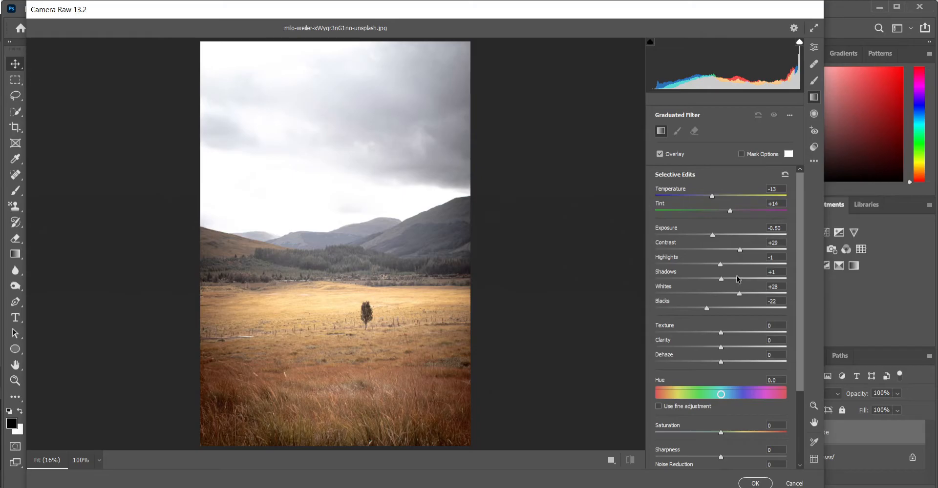
{"action": "mouse_move", "coordinate": [720, 267]}
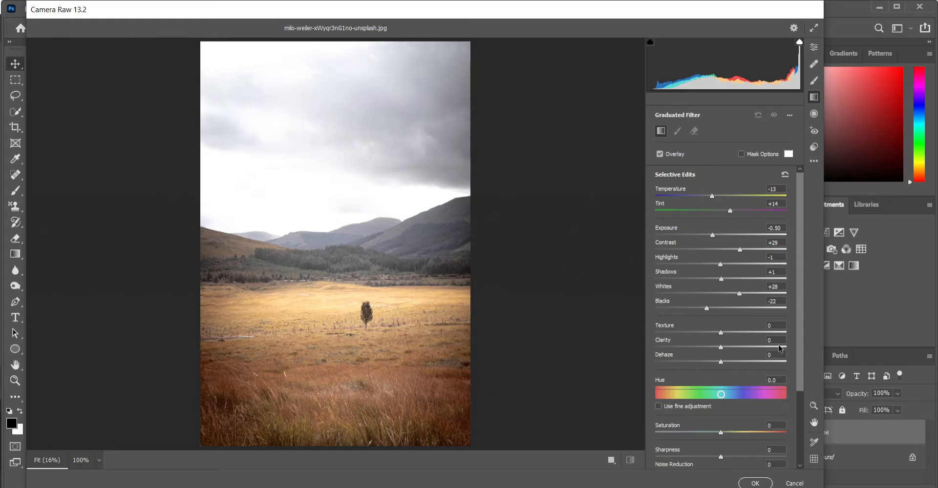
{"action": "scroll", "scroll_direction": "down", "scroll_amount": 3}
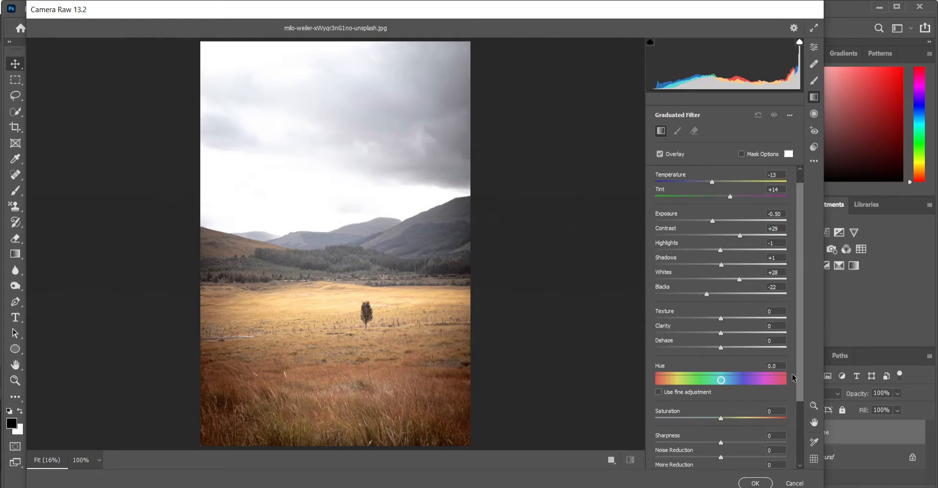
{"action": "scroll", "scroll_direction": "down", "scroll_amount": 3}
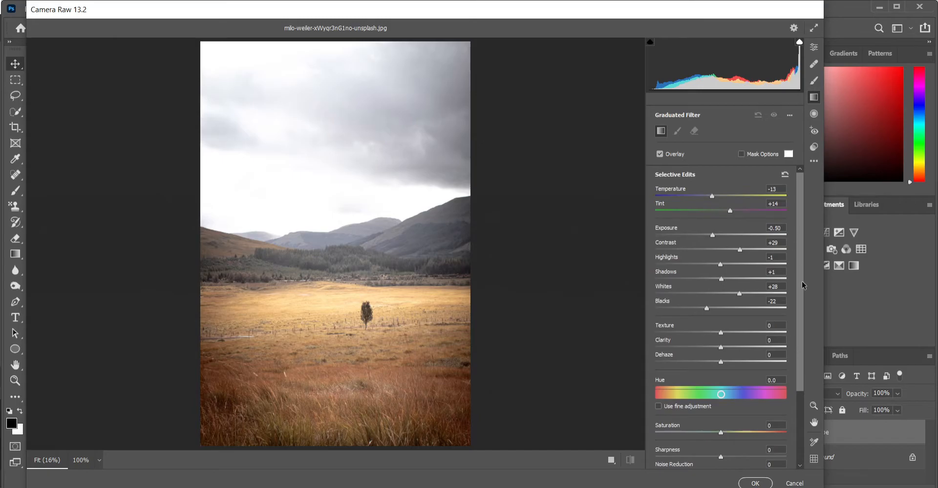
{"action": "mouse_move", "coordinate": [347, 265]}
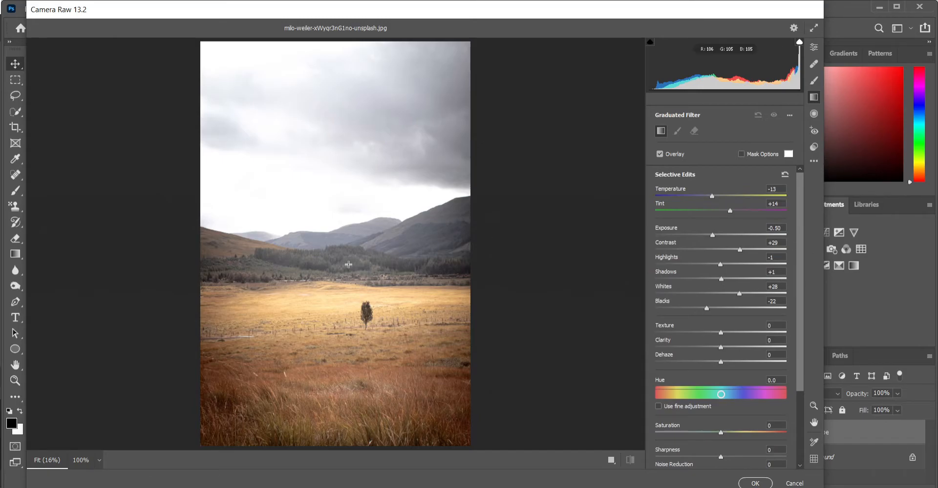
{"action": "mouse_move", "coordinate": [339, 261]}
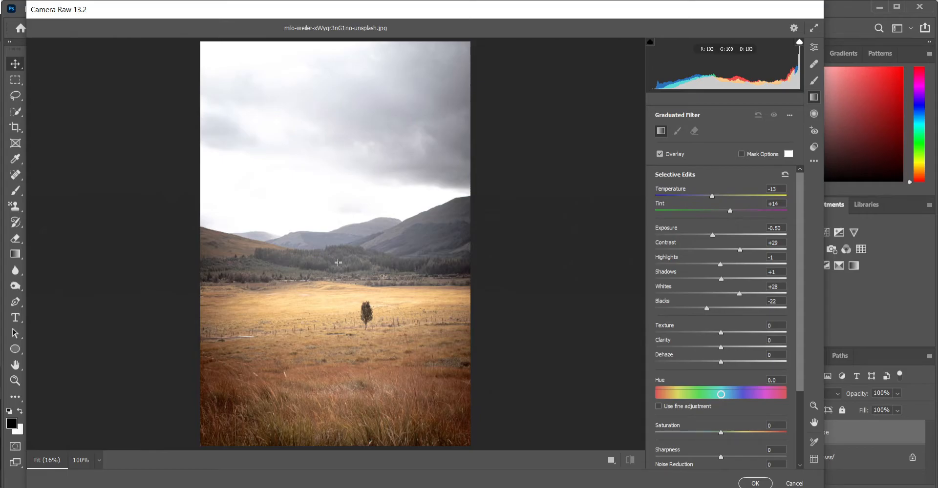
Drag the graduated filter from the field's bottom edge up to the horizon
{"action": "left_click_drag", "start_coordinate": [339, 263], "coordinate": [339, 430]}
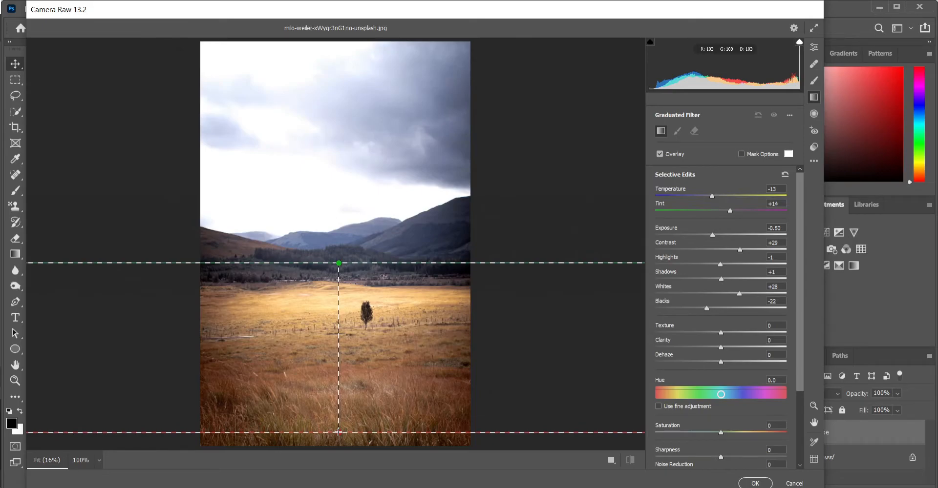
{"action": "mouse_move", "coordinate": [341, 432]}
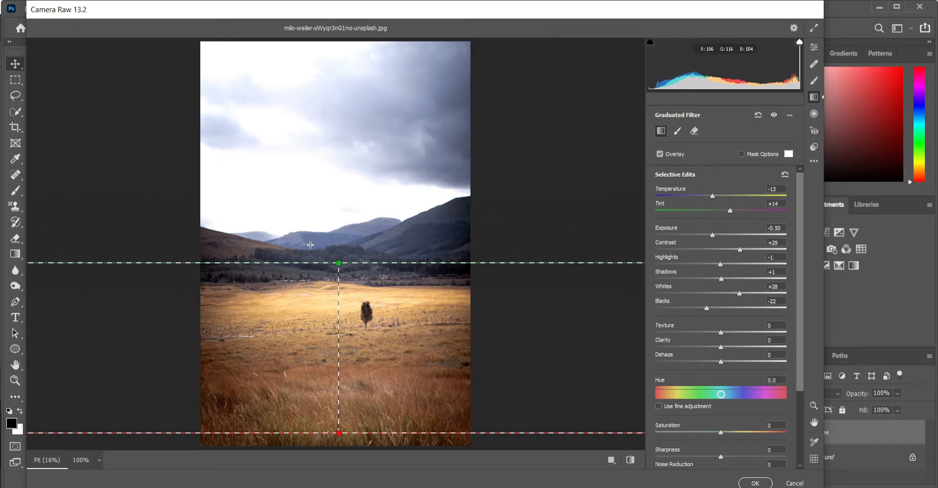
{"action": "mouse_move", "coordinate": [813, 81]}
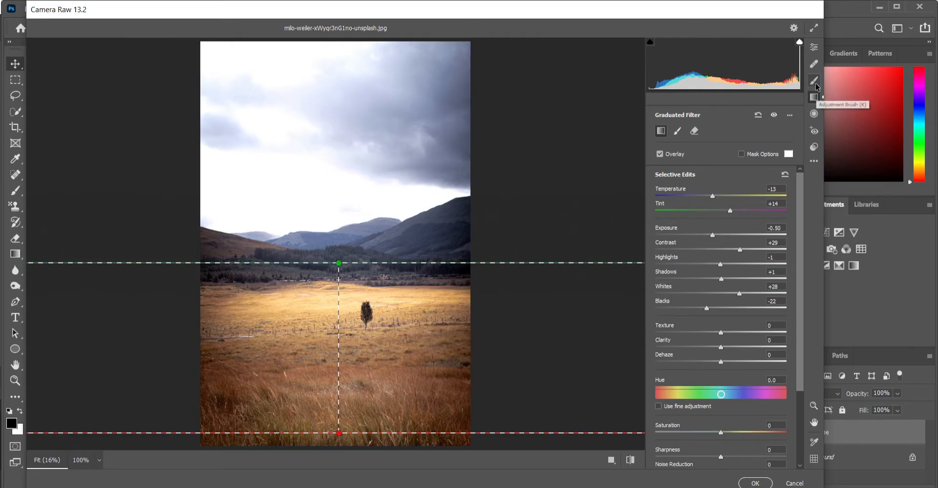
Set the Adjustment Brush to about Temperature -14 and Exposure -0.60 for the sky
{"action": "left_click", "coordinate": [814, 81]}
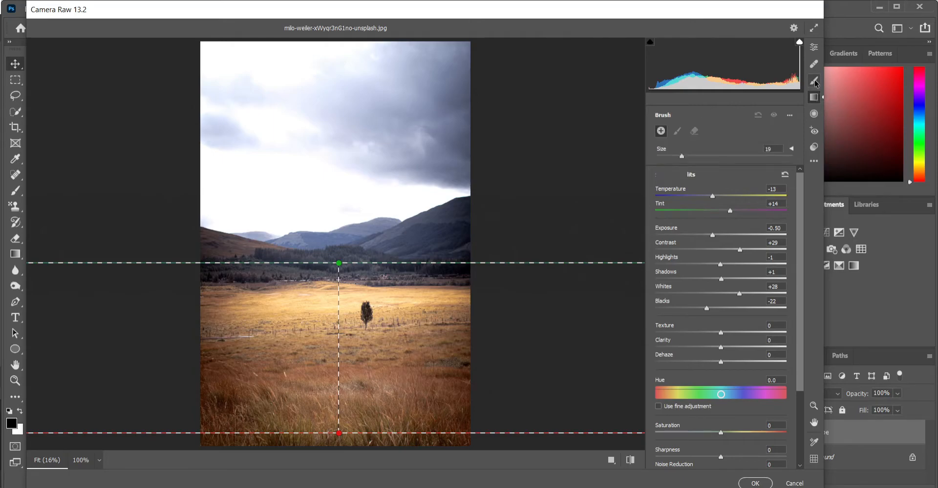
{"action": "left_click", "coordinate": [813, 81]}
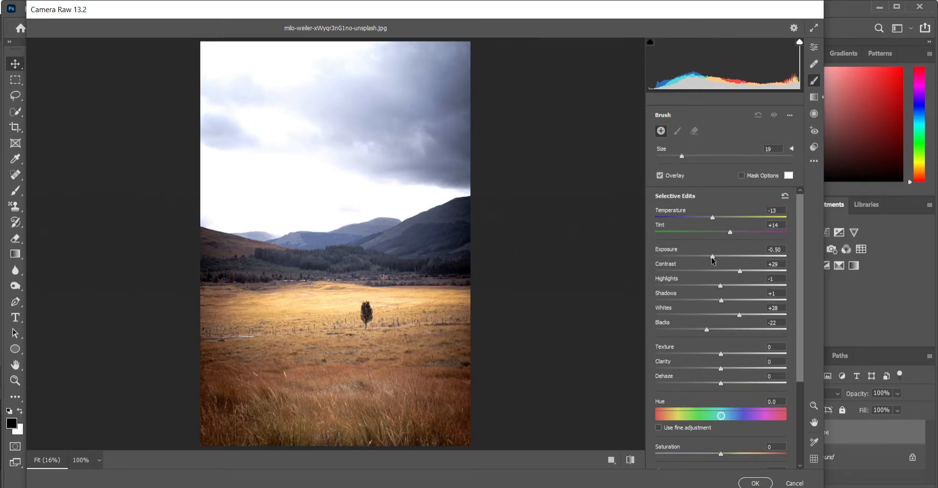
{"action": "left_click_drag", "start_coordinate": [713, 257], "coordinate": [710, 257]}
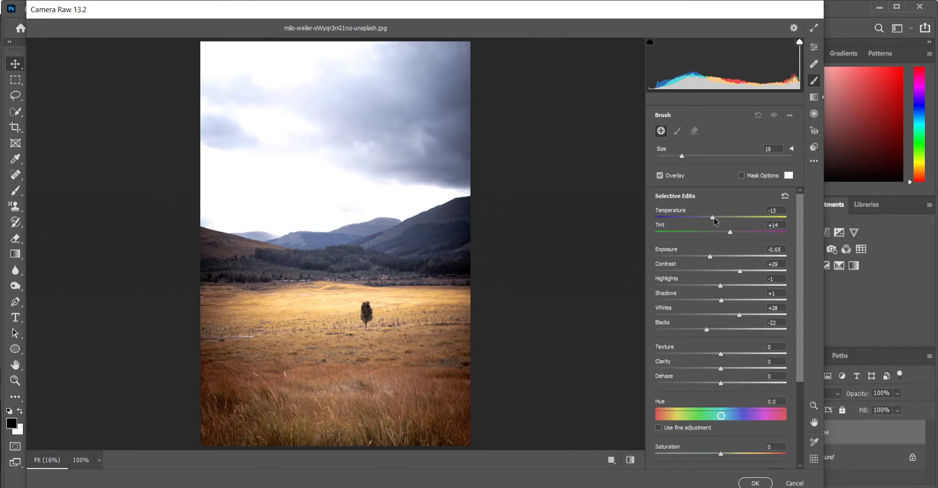
{"action": "left_click_drag", "start_coordinate": [713, 220], "coordinate": [710, 220]}
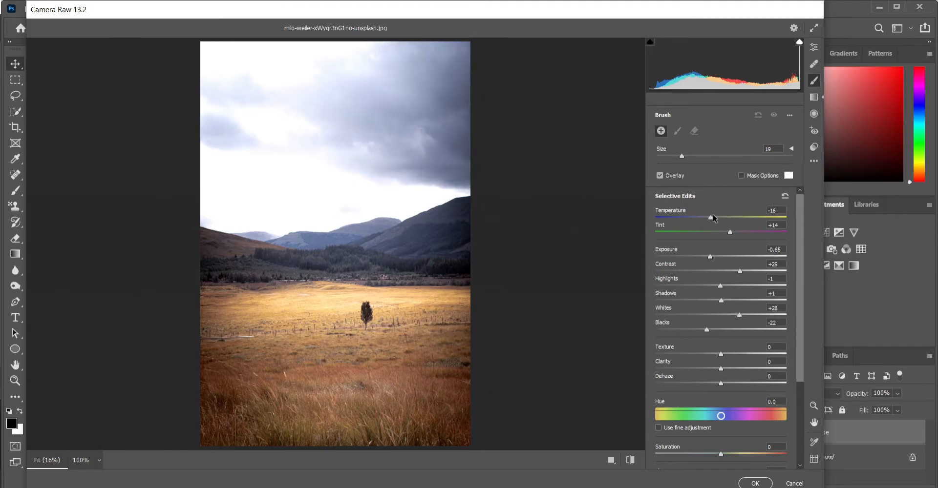
{"action": "left_click_drag", "start_coordinate": [710, 220], "coordinate": [713, 219]}
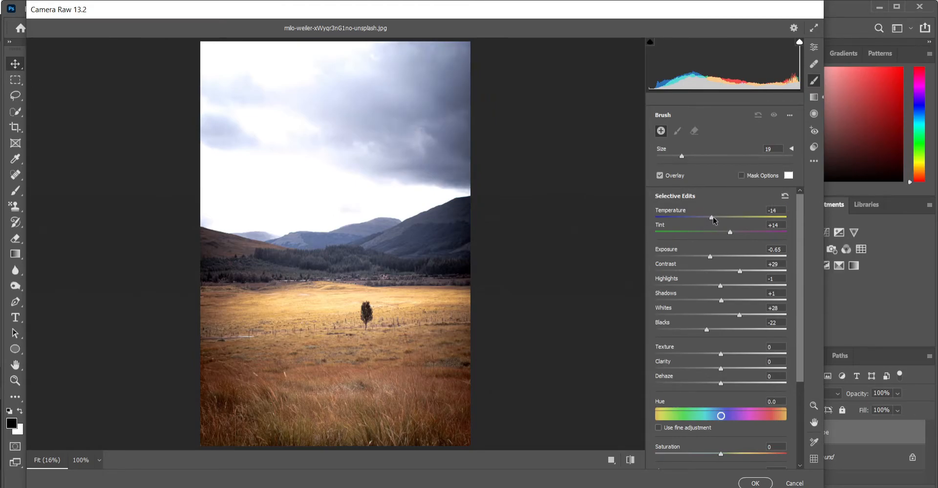
{"action": "left_click_drag", "start_coordinate": [710, 256], "coordinate": [718, 256]}
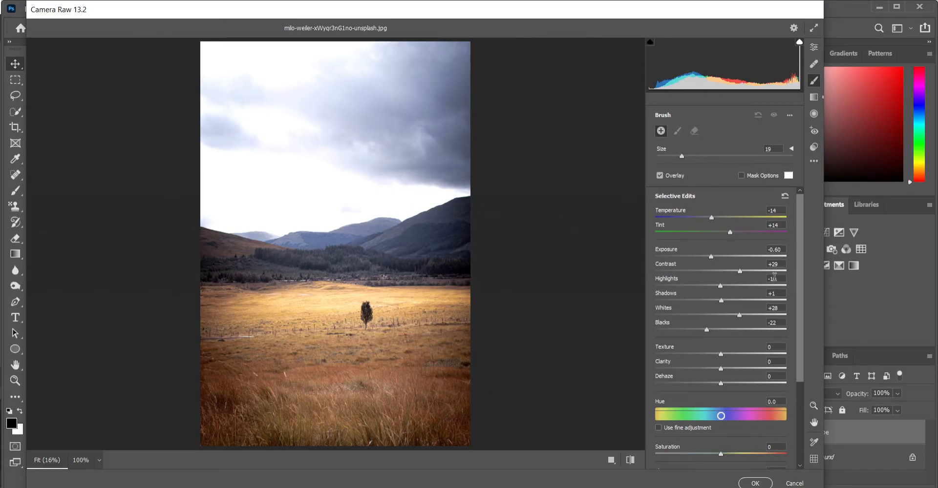
Ease the brushed sky's Contrast down to +18
{"action": "scroll", "scroll_direction": "down", "scroll_amount": 3}
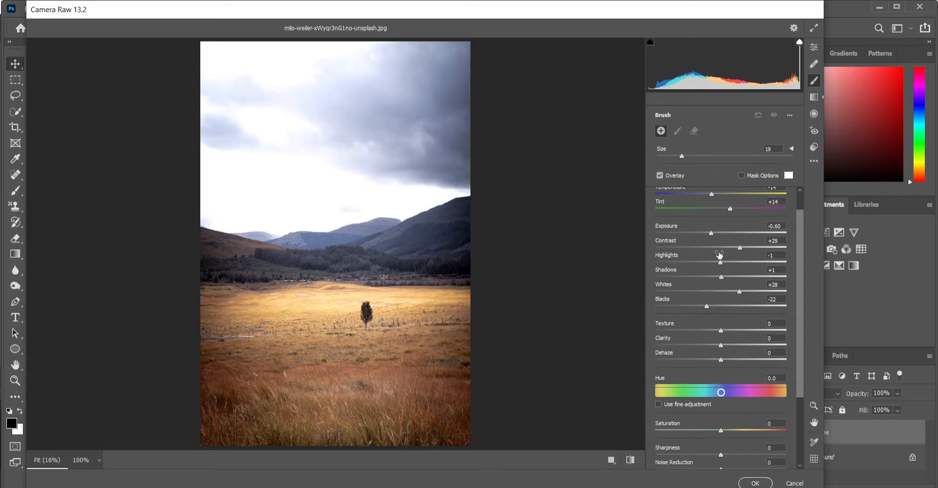
{"action": "mouse_move", "coordinate": [740, 252]}
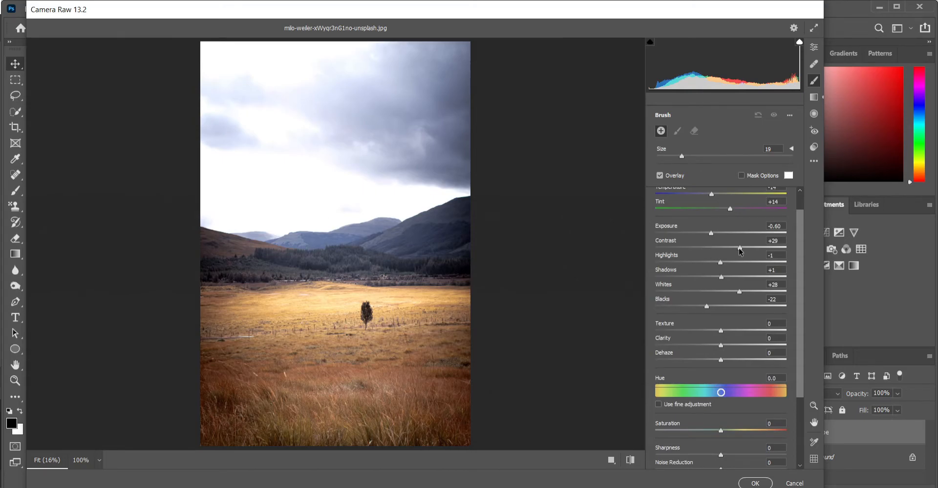
{"action": "left_click_drag", "start_coordinate": [740, 250], "coordinate": [735, 251]}
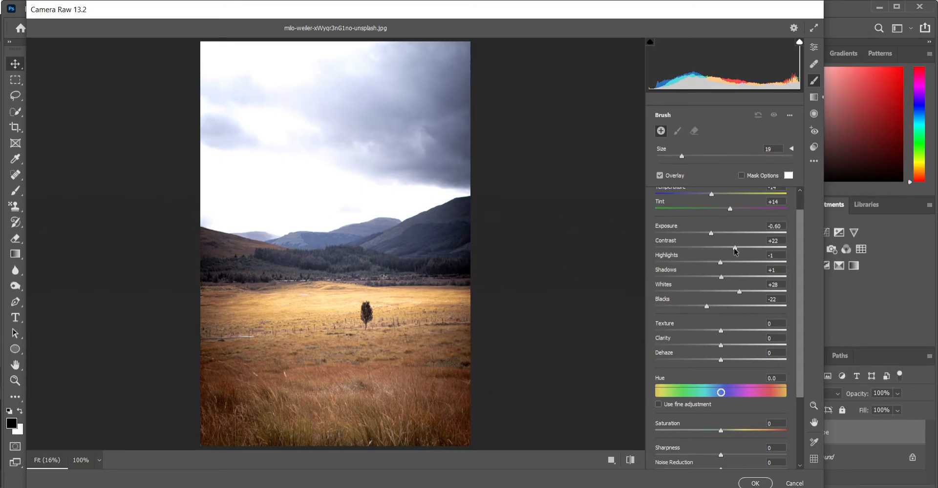
{"action": "left_click_drag", "start_coordinate": [735, 249], "coordinate": [721, 249]}
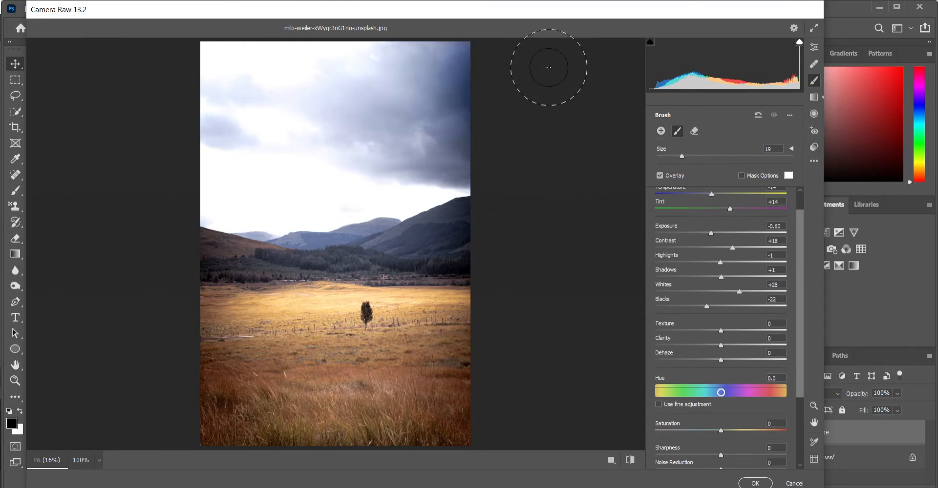
{"action": "mouse_move", "coordinate": [615, 220]}
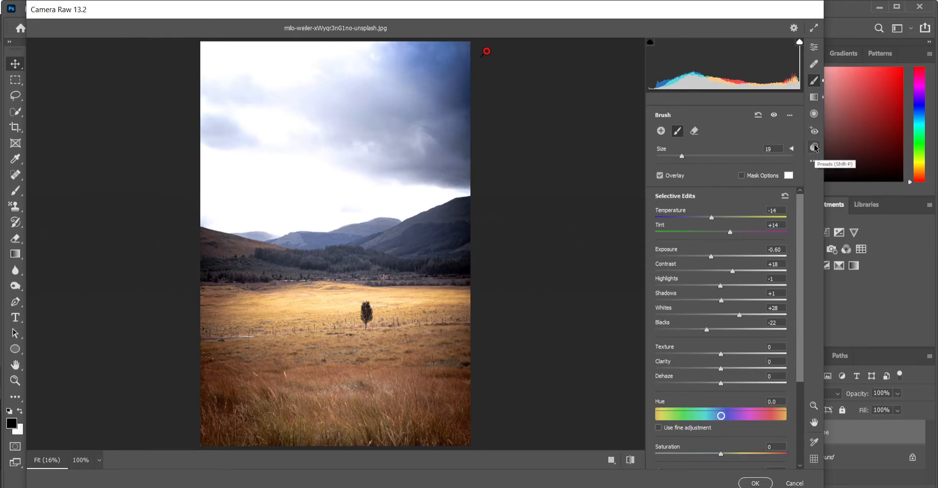
Apply the Lift Shadows curve preset and a dark vignetting preset, then accept with OK
{"action": "left_click", "coordinate": [814, 147]}
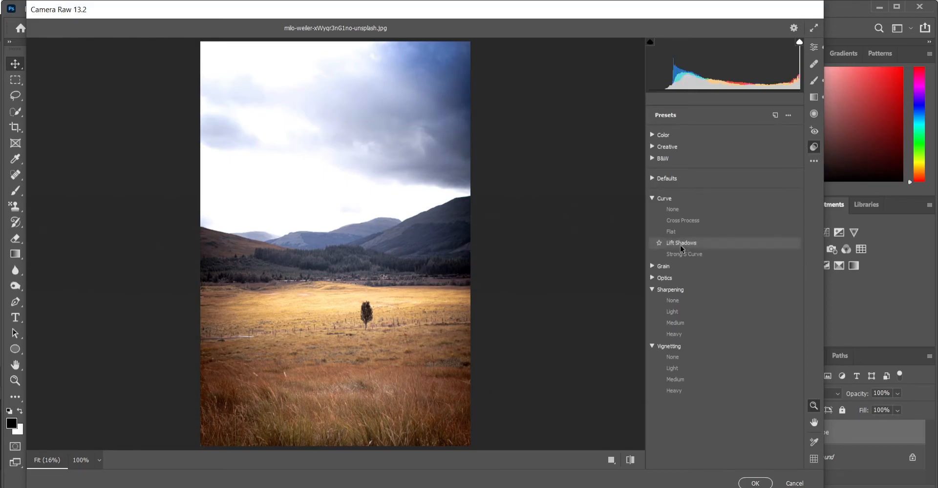
{"action": "left_click", "coordinate": [681, 242]}
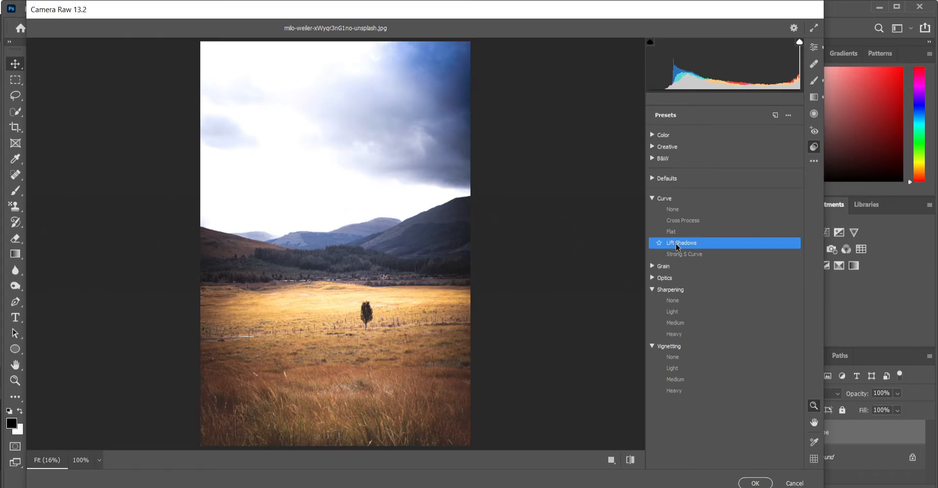
{"action": "mouse_move", "coordinate": [680, 312]}
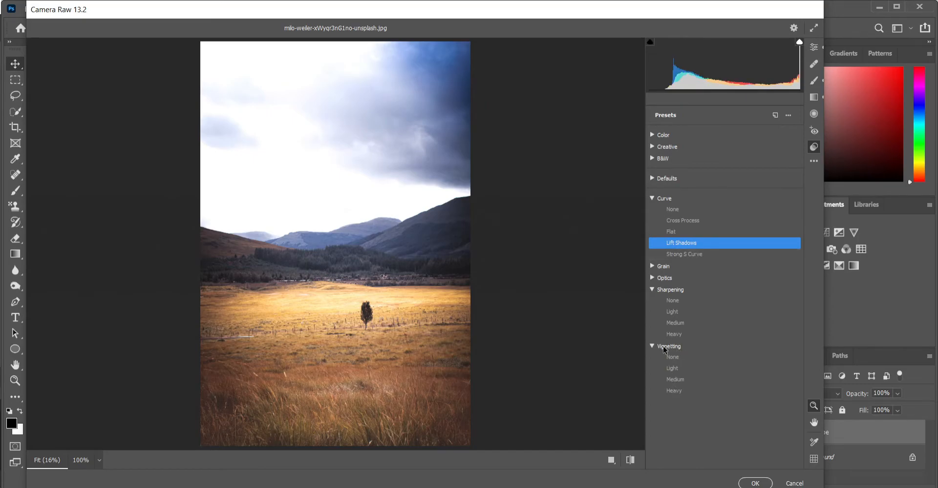
{"action": "left_click", "coordinate": [675, 379]}
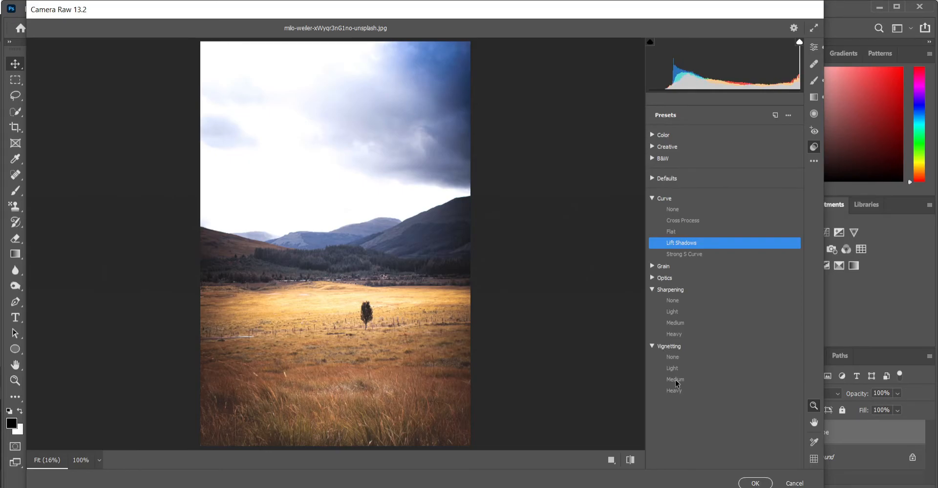
{"action": "left_click", "coordinate": [675, 379]}
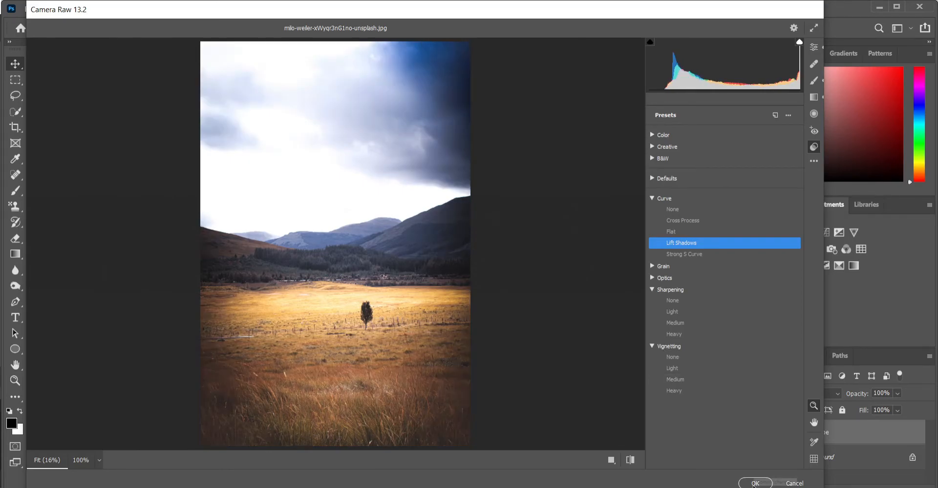
{"action": "left_click", "coordinate": [755, 484]}
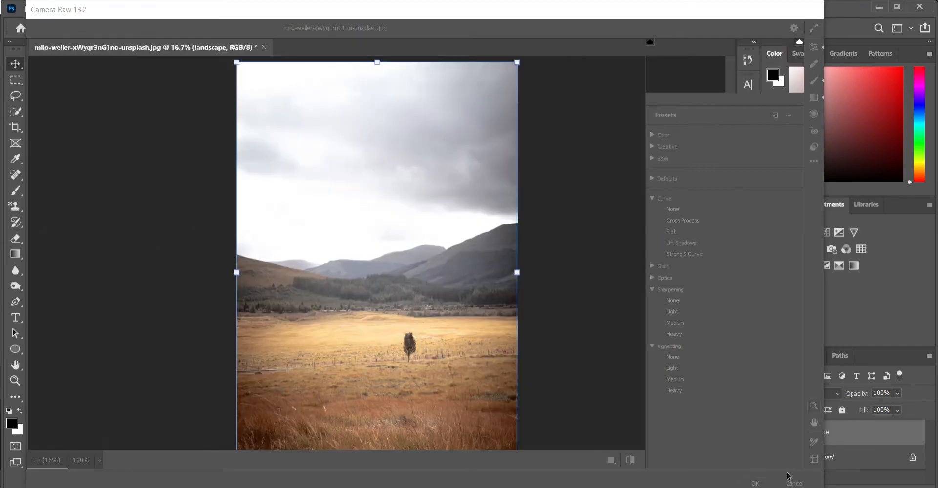
Add a Levels adjustment layer with the output black level raised to 15
{"action": "left_click", "coordinate": [755, 484]}
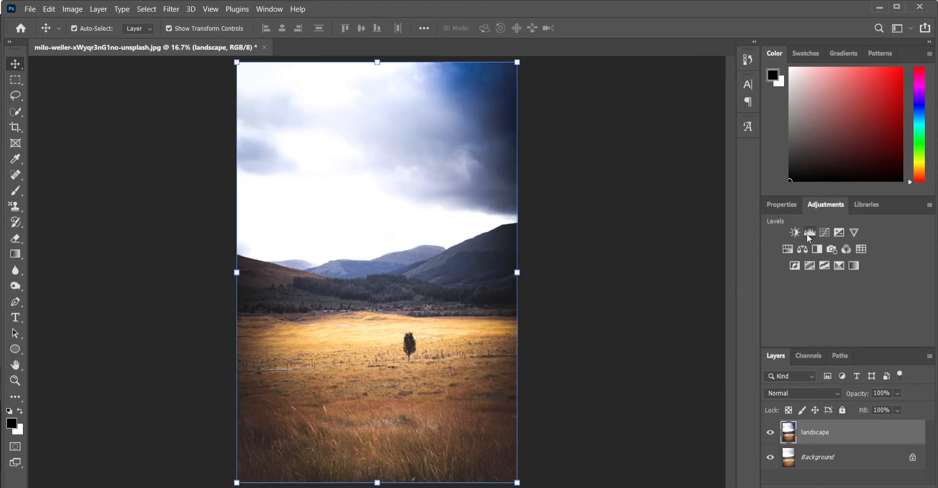
{"action": "left_click", "coordinate": [809, 233]}
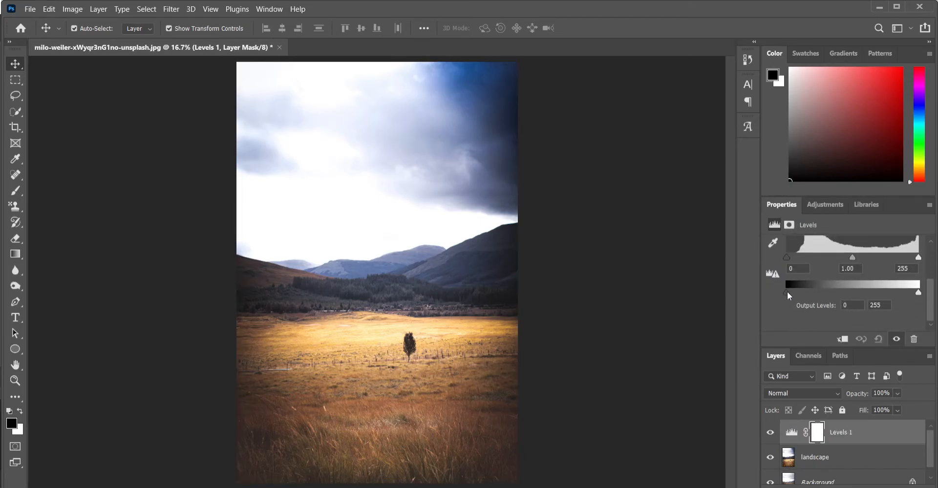
{"action": "left_click_drag", "start_coordinate": [787, 293], "coordinate": [796, 293]}
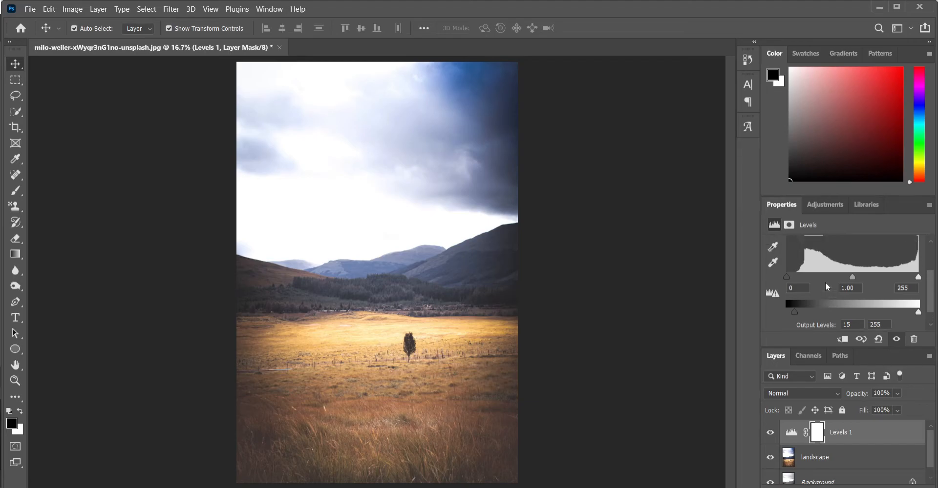
{"action": "left_click", "coordinate": [824, 204]}
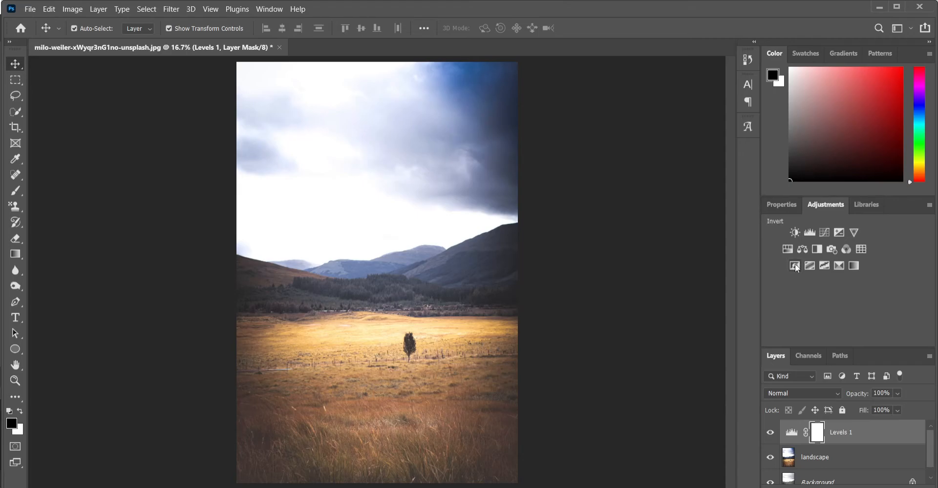
{"action": "mouse_move", "coordinate": [795, 265]}
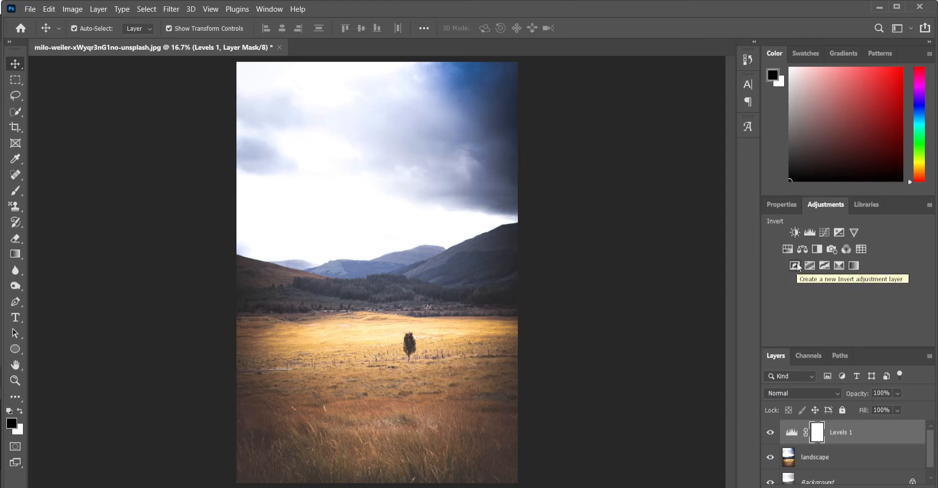
{"action": "mouse_move", "coordinate": [838, 265]}
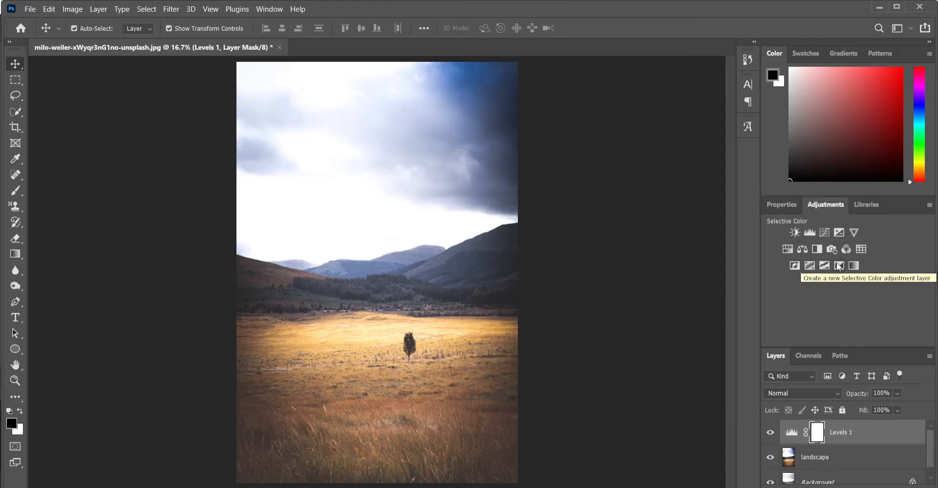
Add a Selective Color layer set to Magenta +2, Yellow +90 and Black +18
{"action": "left_click", "coordinate": [838, 266]}
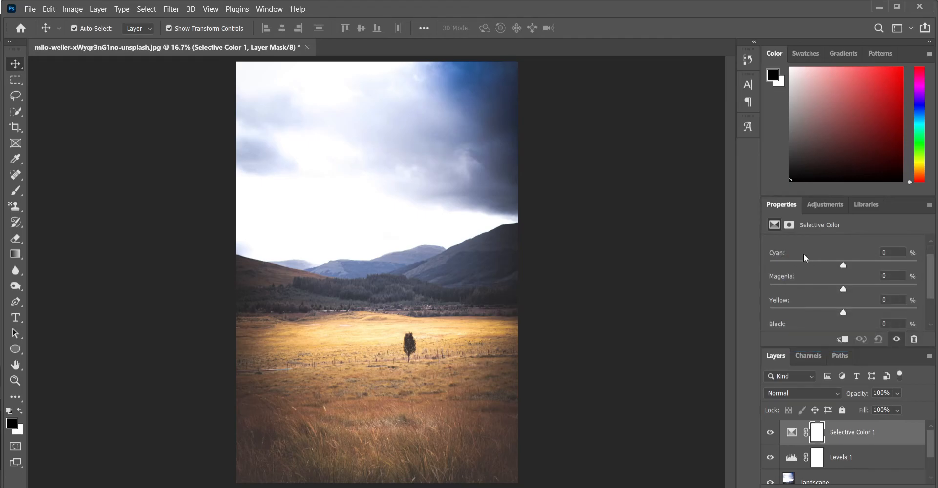
{"action": "mouse_move", "coordinate": [845, 297]}
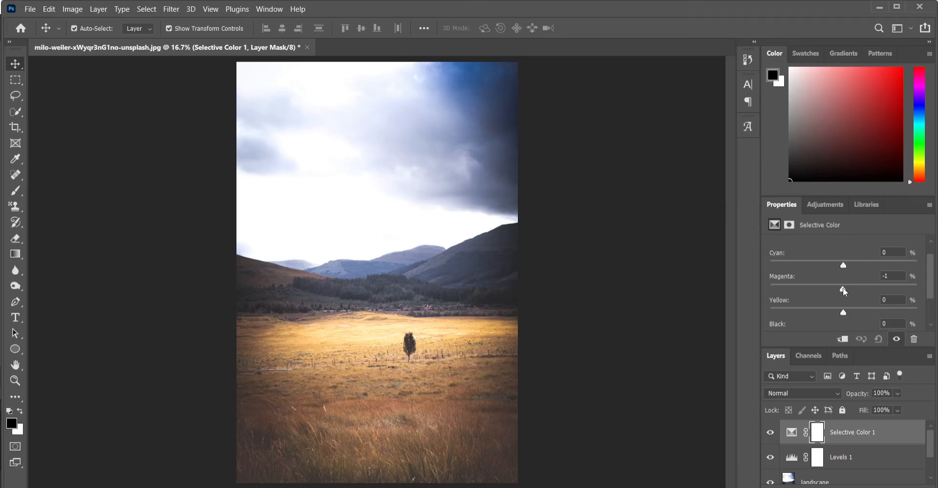
{"action": "left_click_drag", "start_coordinate": [843, 291], "coordinate": [844, 290]}
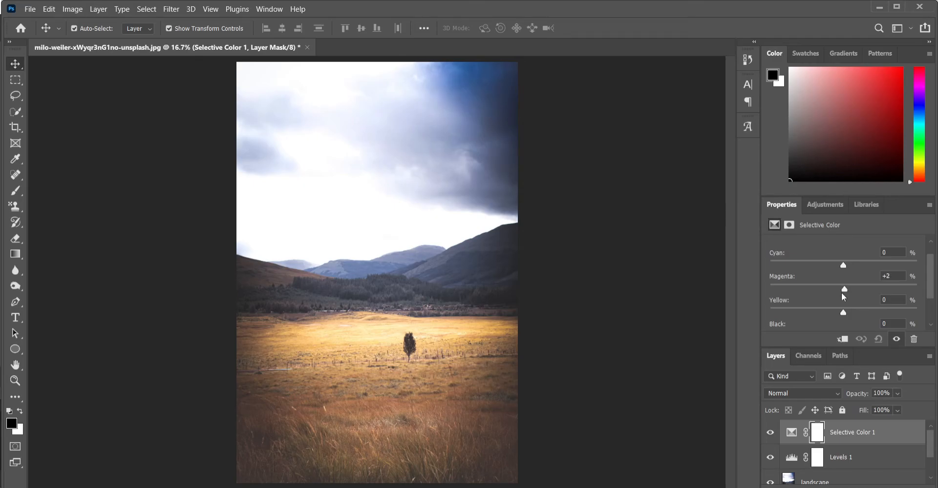
{"action": "left_click_drag", "start_coordinate": [843, 302], "coordinate": [850, 302]}
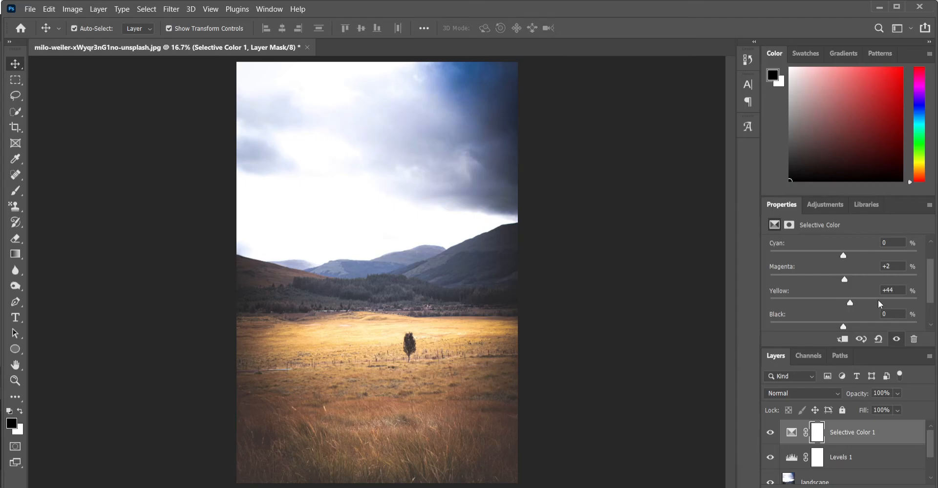
{"action": "left_click_drag", "start_coordinate": [850, 302], "coordinate": [895, 303]}
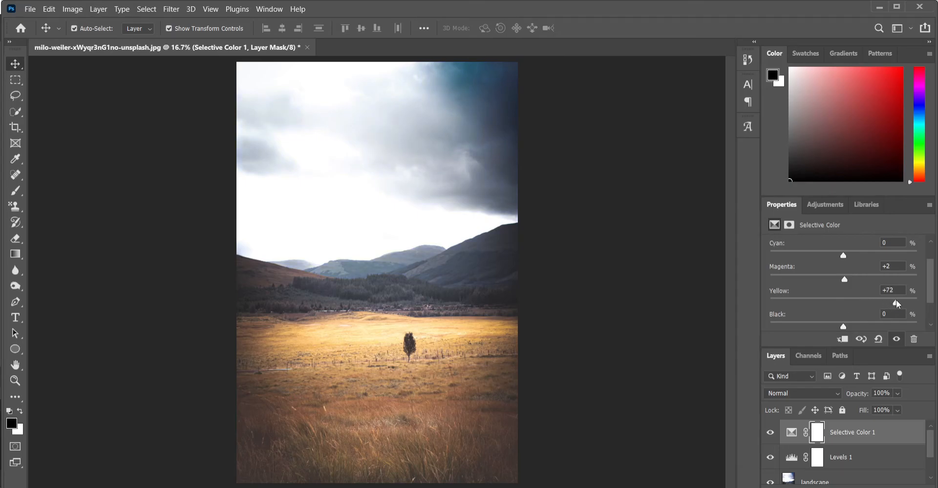
{"action": "left_click_drag", "start_coordinate": [891, 303], "coordinate": [903, 303]}
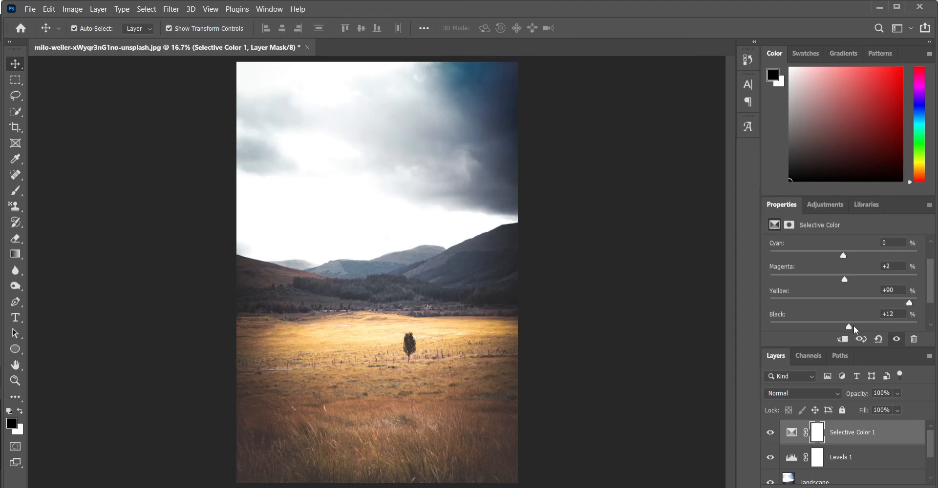
{"action": "left_click_drag", "start_coordinate": [846, 326], "coordinate": [859, 326]}
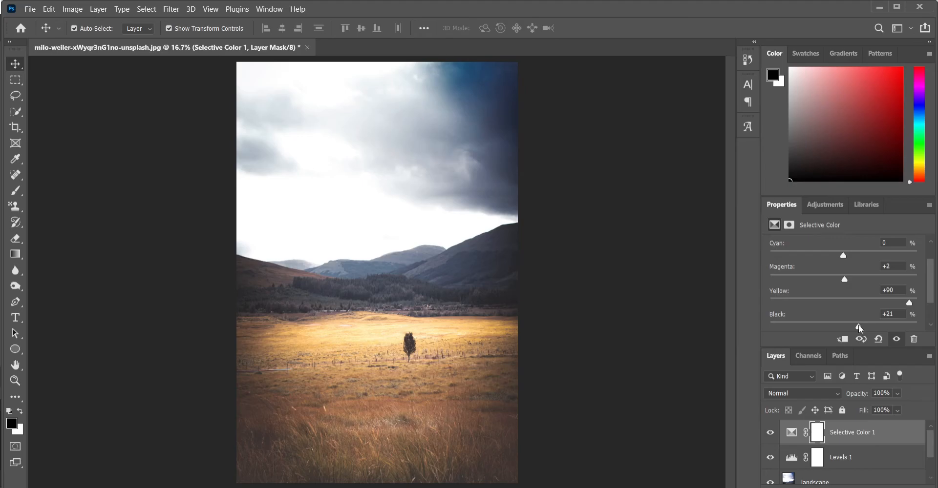
{"action": "left_click_drag", "start_coordinate": [863, 327], "coordinate": [857, 327]}
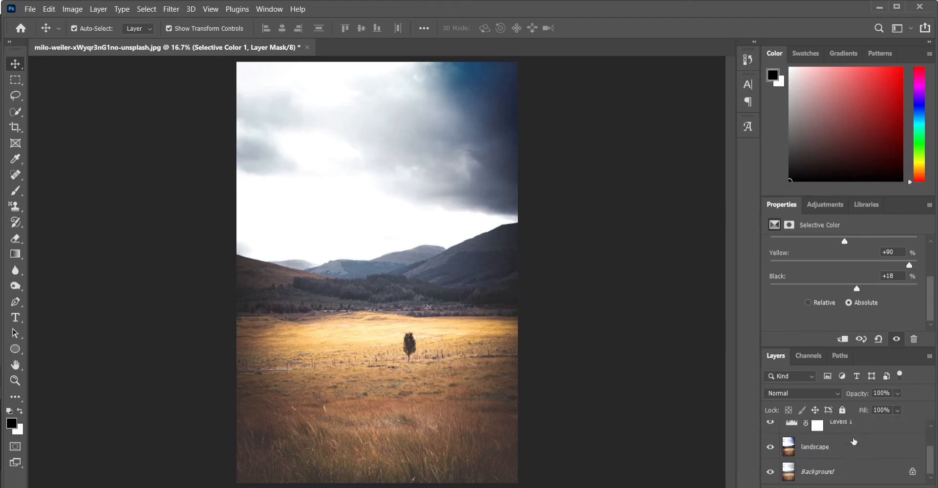
{"action": "mouse_move", "coordinate": [850, 453]}
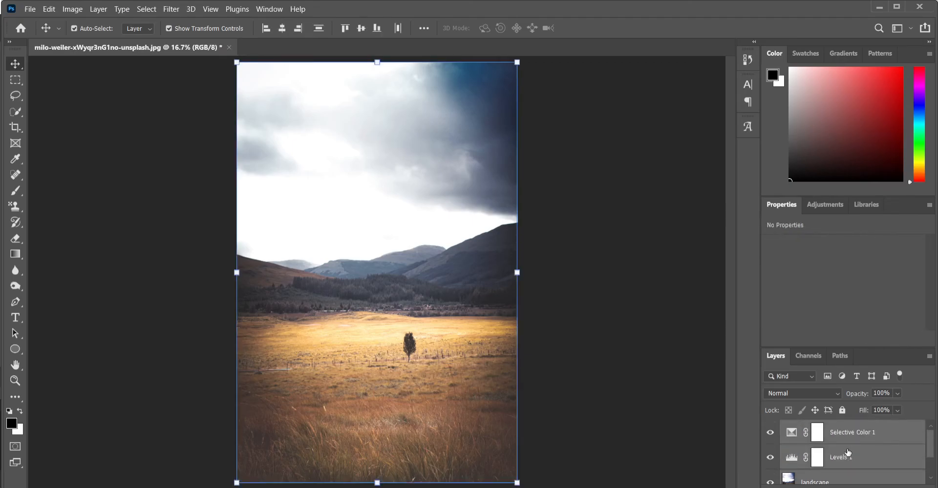
Group the landscape, Levels and Selective Color layers into Group 1 above Background
{"action": "key", "text": "cmd+g"}
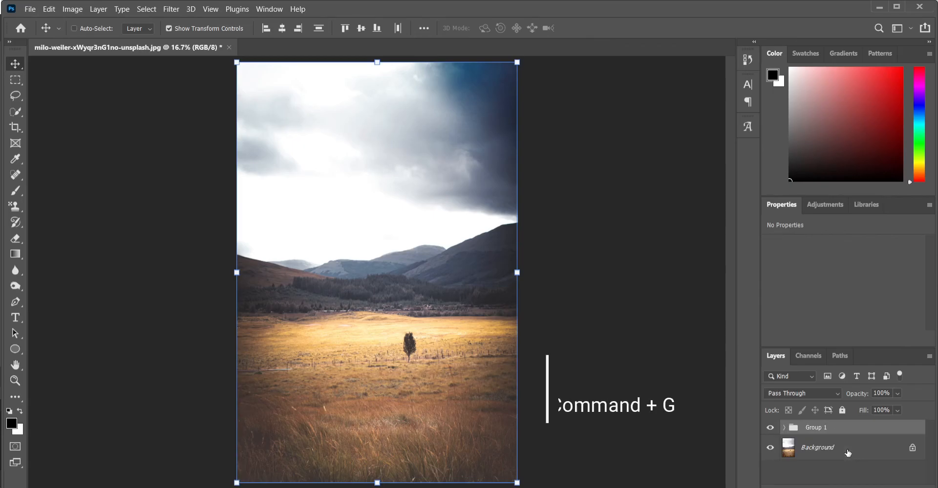
{"action": "key", "text": "cmd+g"}
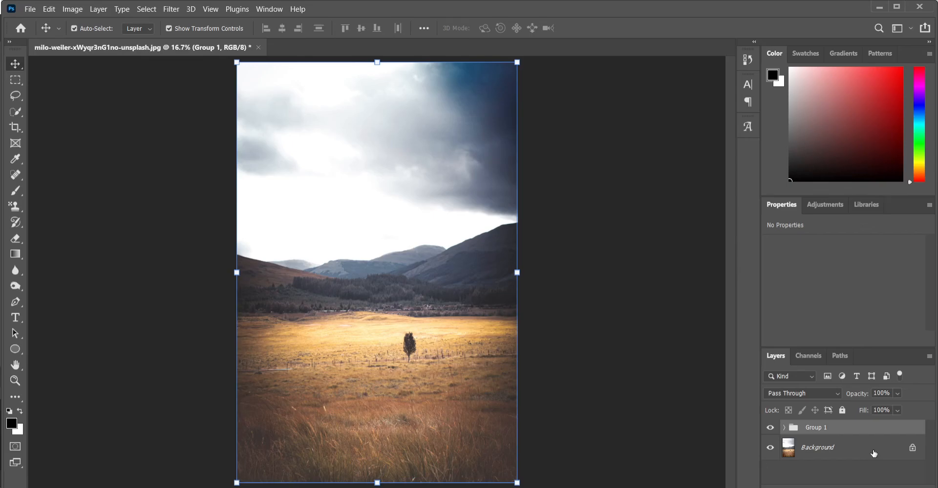
{"action": "mouse_move", "coordinate": [836, 487]}
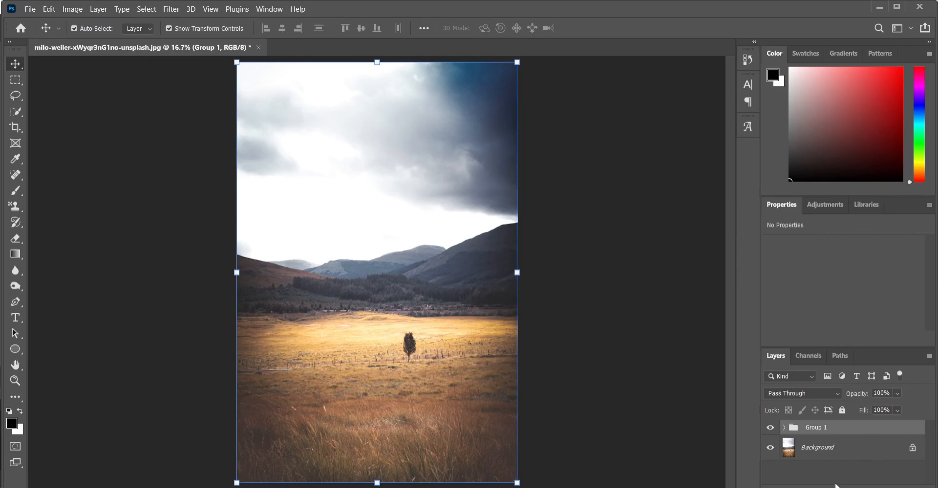